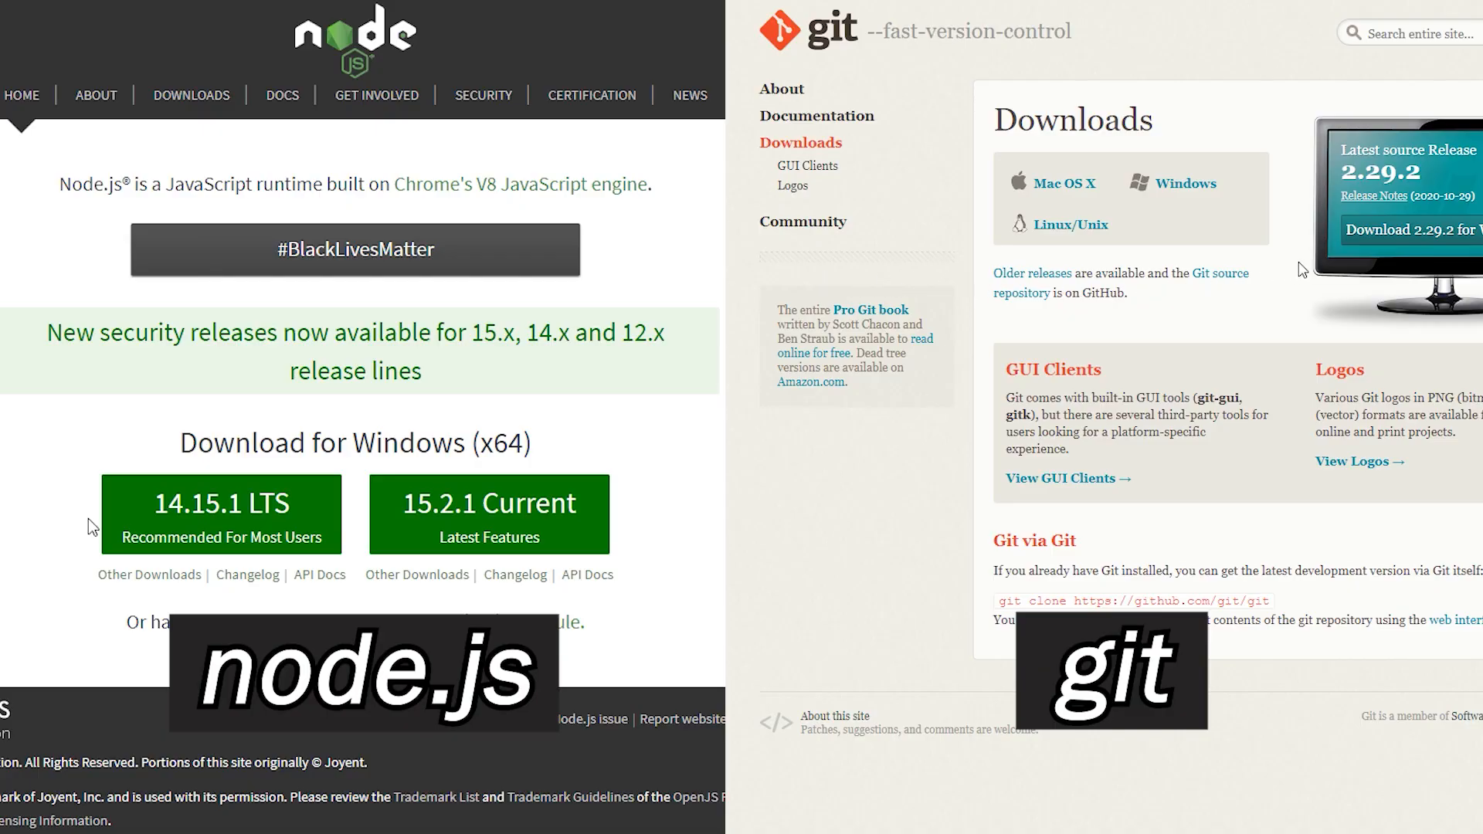
mouse_move(232, 552)
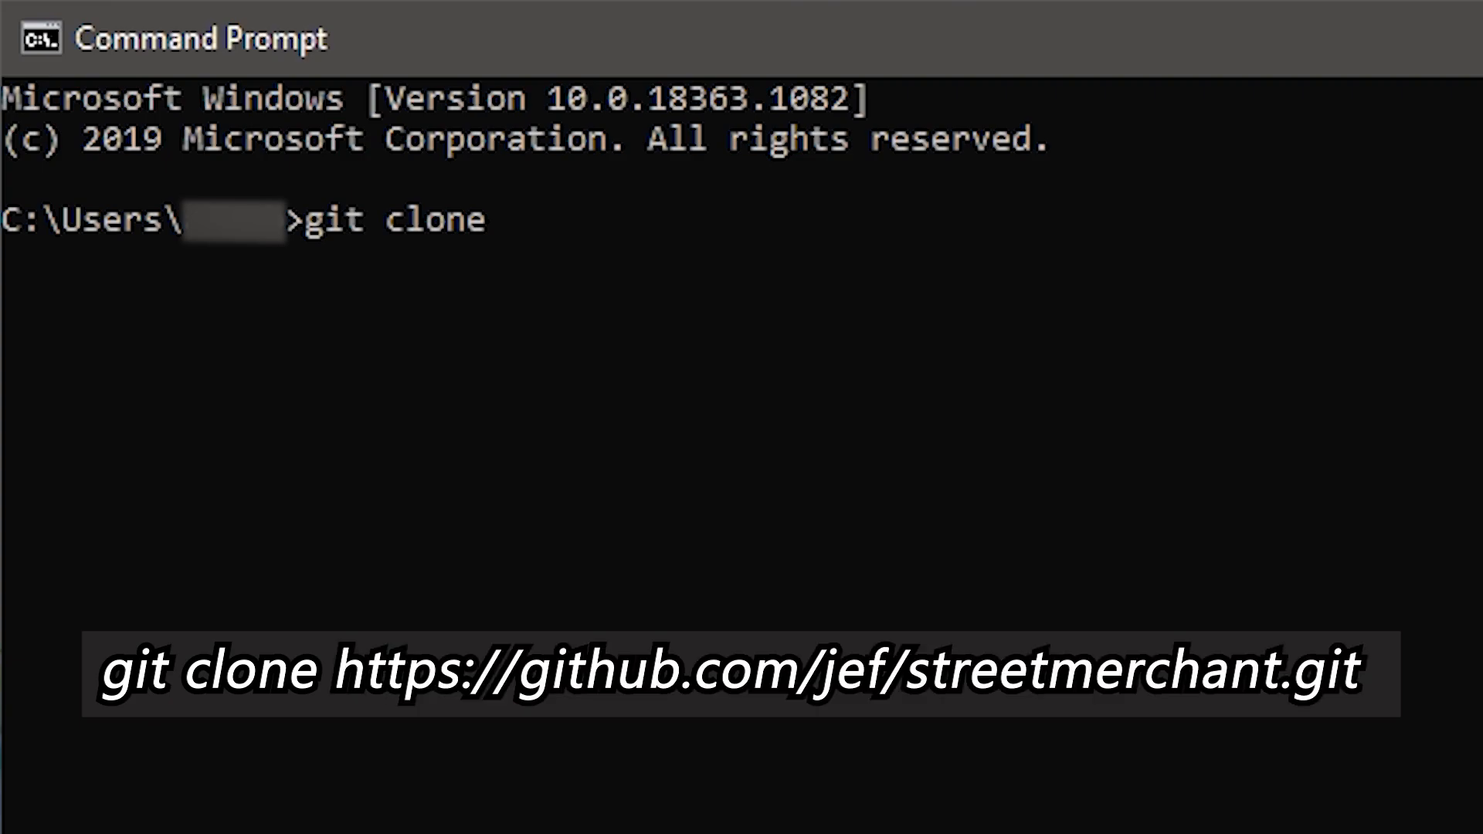
Step: Clone jef/streetmerchant from GitHub, cd into streetmerchant, and run npm install
text(https://github.com/jef/streetmerchant)
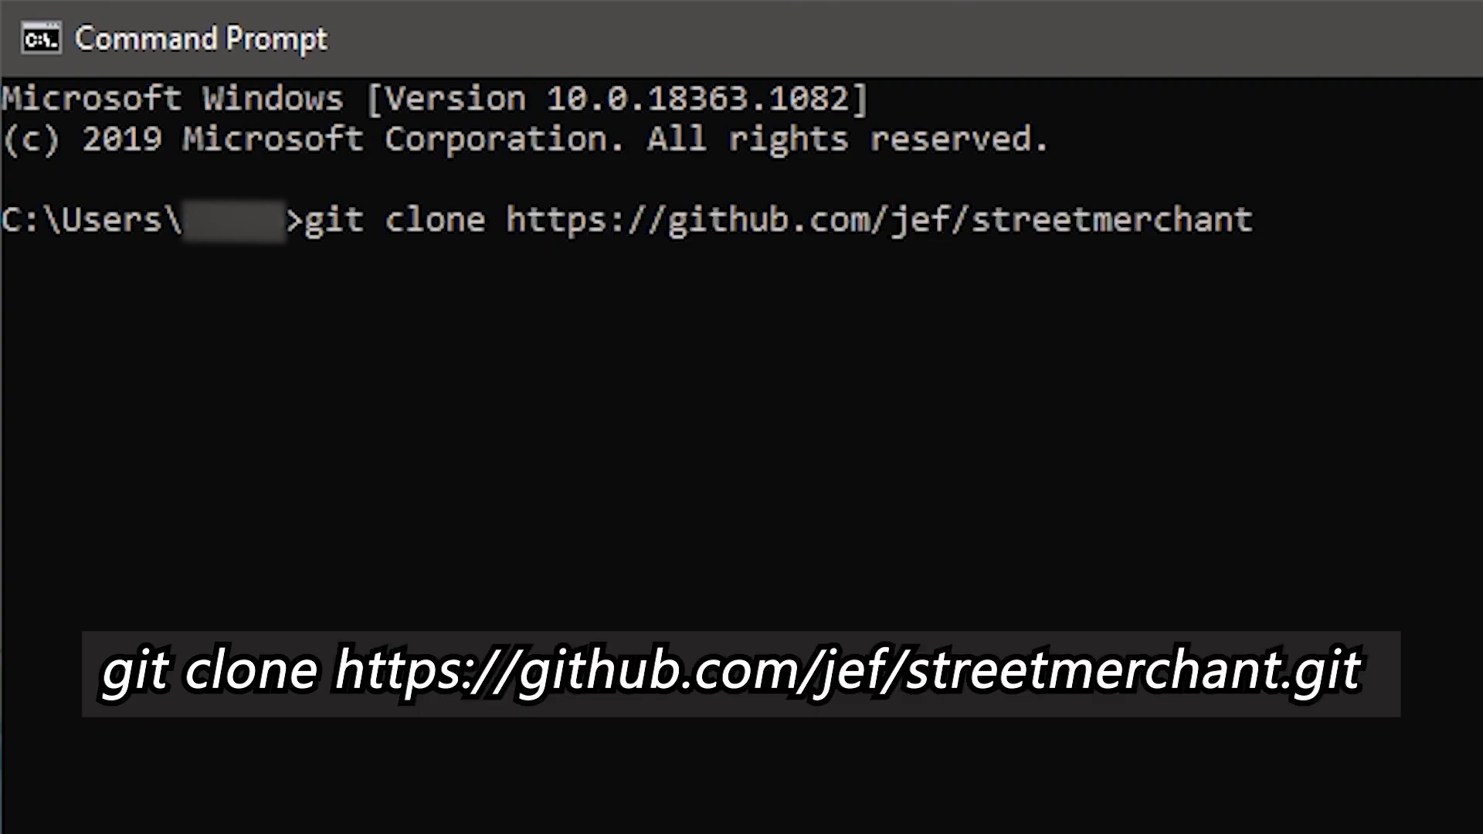
text(cd streetmerchant)
text(npm instal)
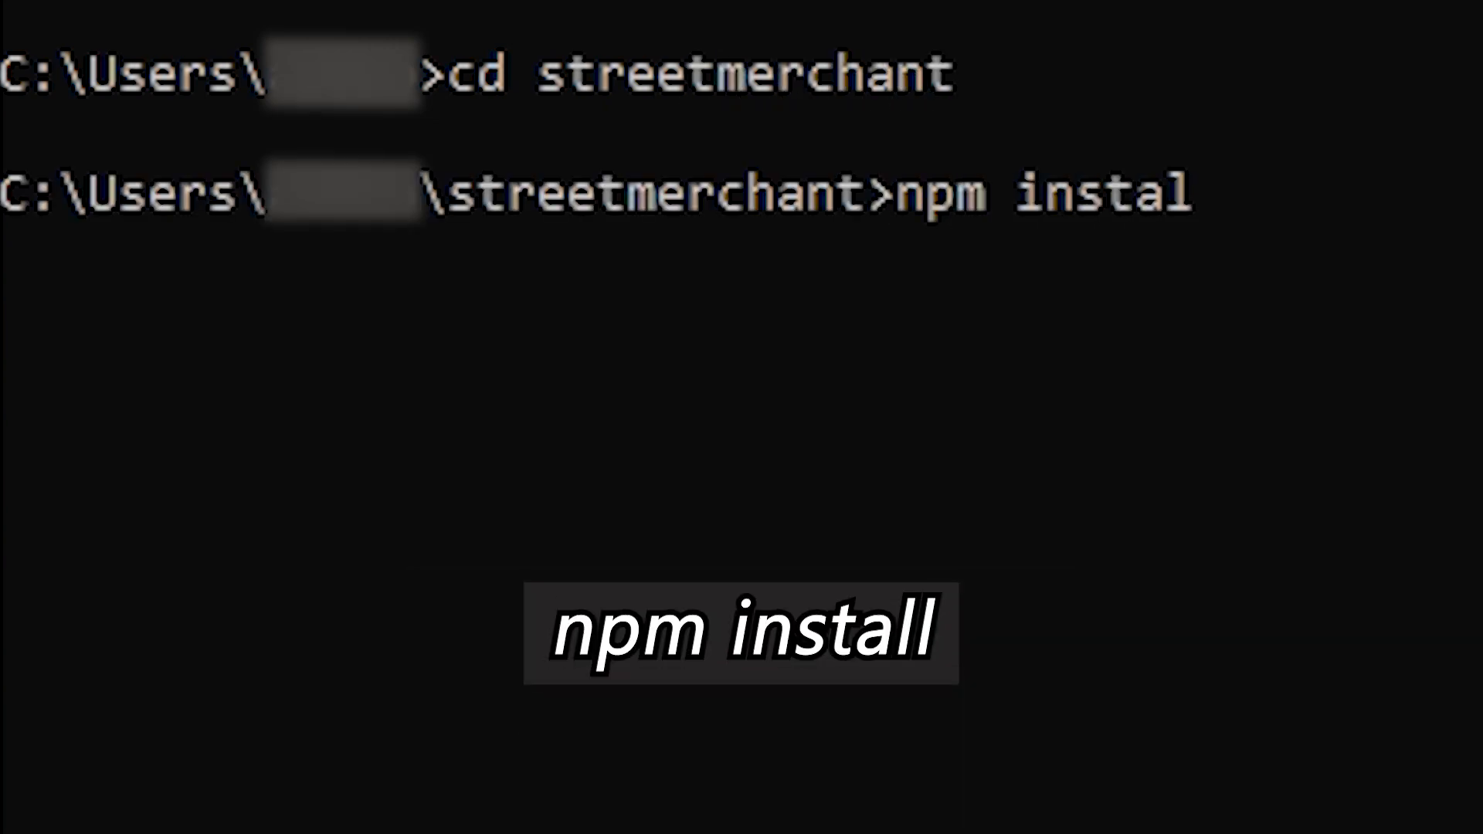
key(Return)
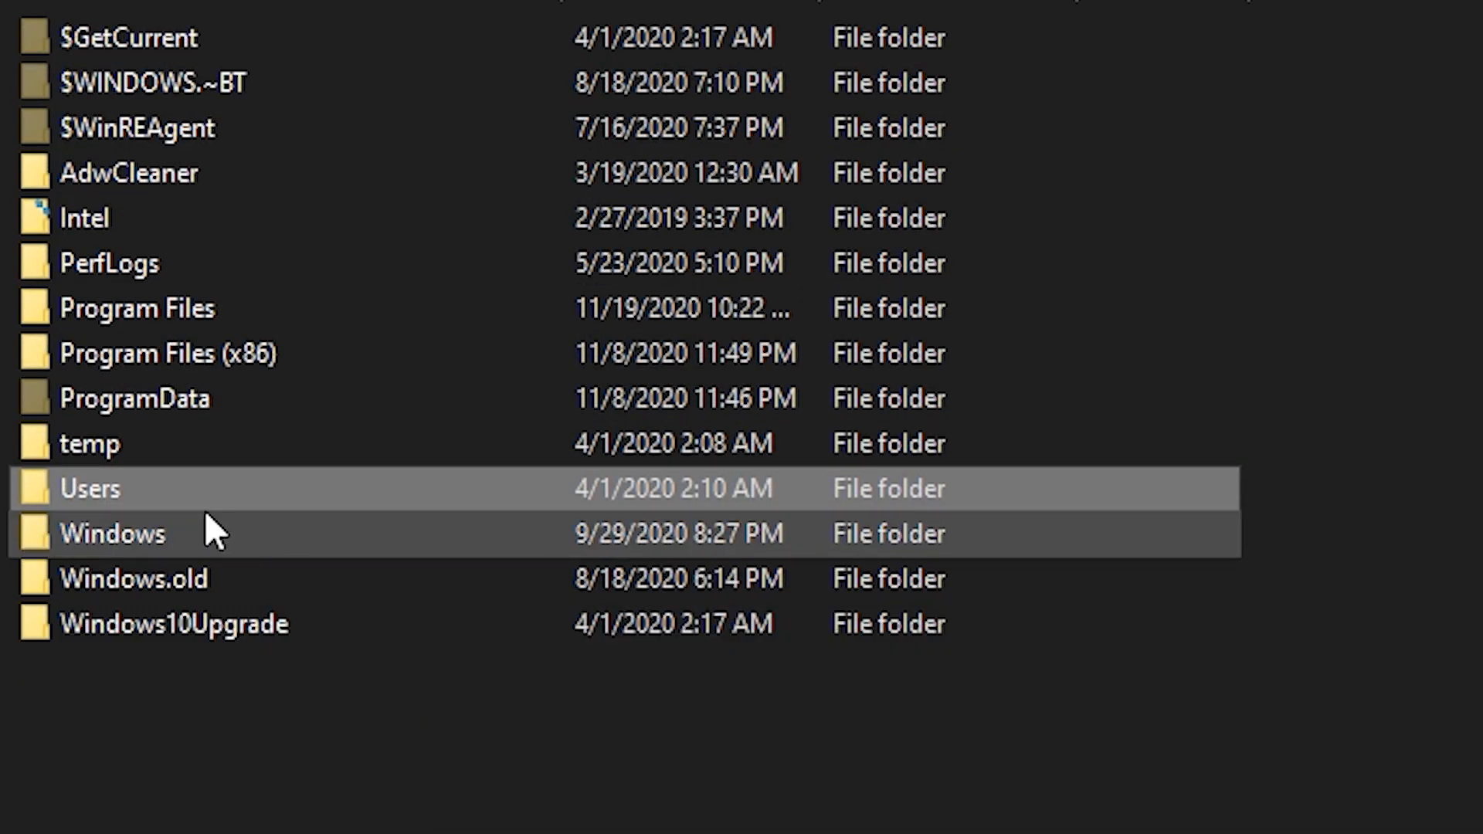
Step: Browse from Users into the streetmerchant folder and duplicate .env-example
double_click(89, 489)
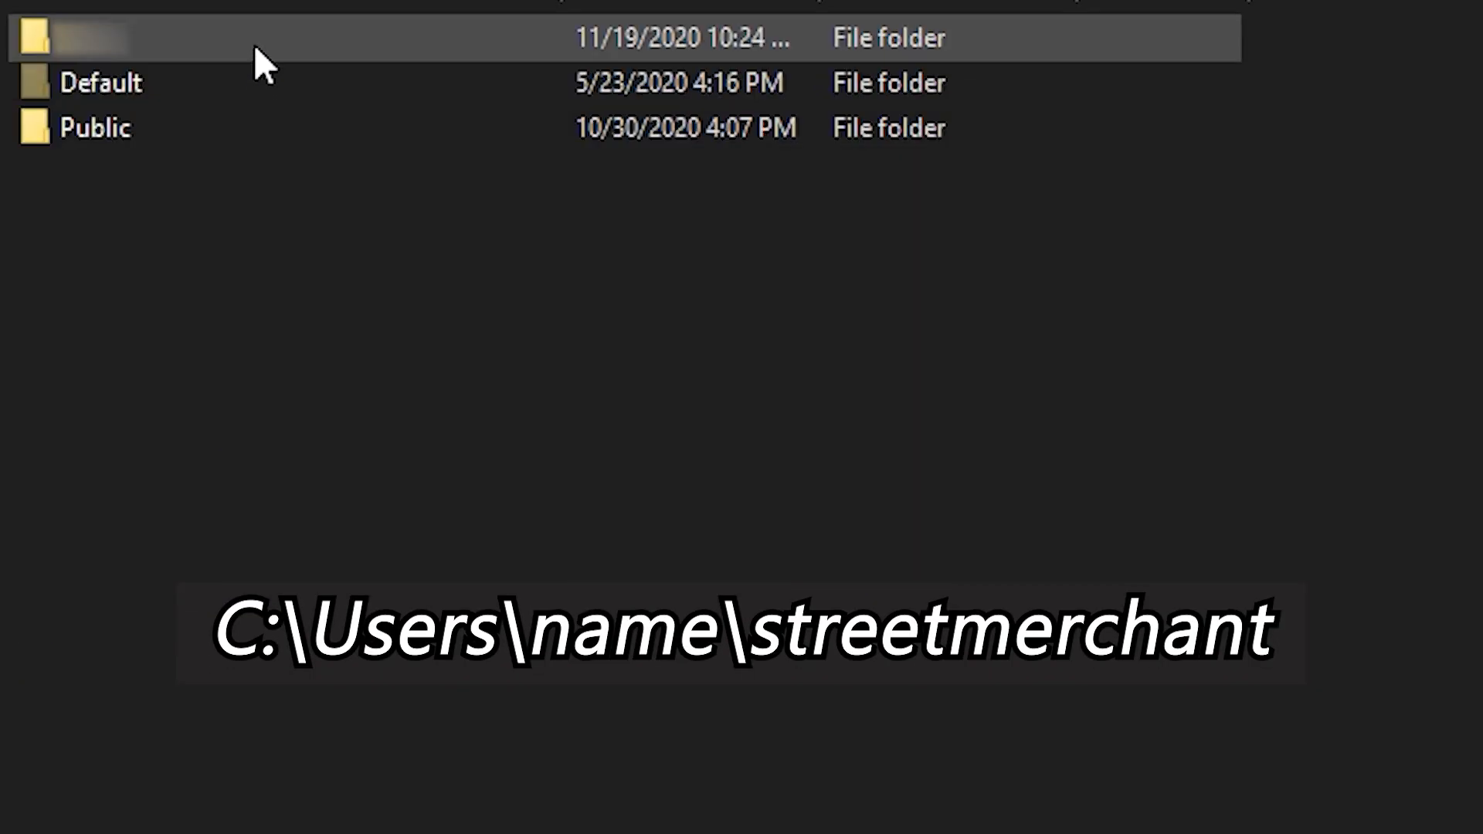
scroll(up, 3)
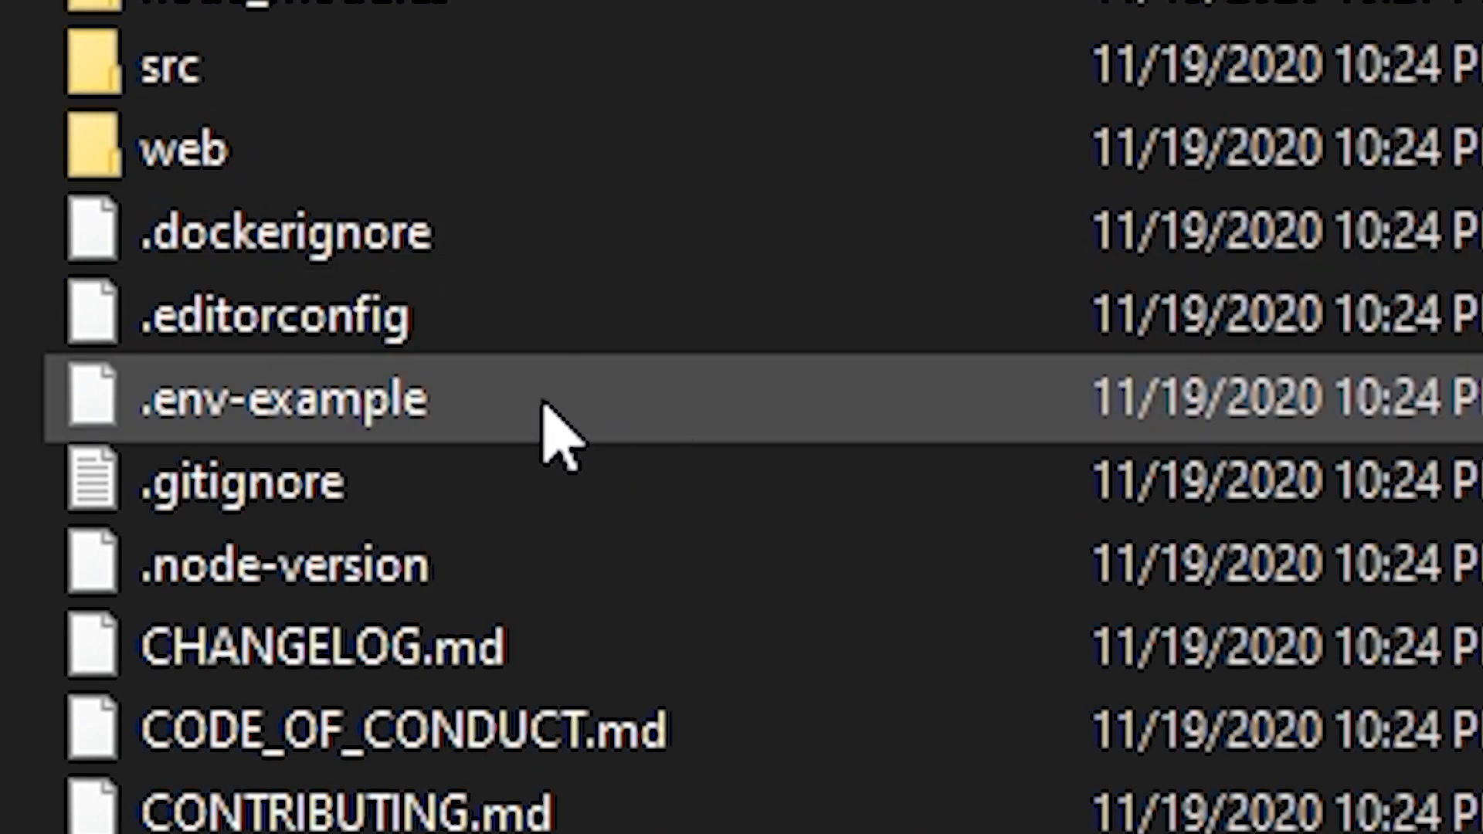
right_click(283, 398)
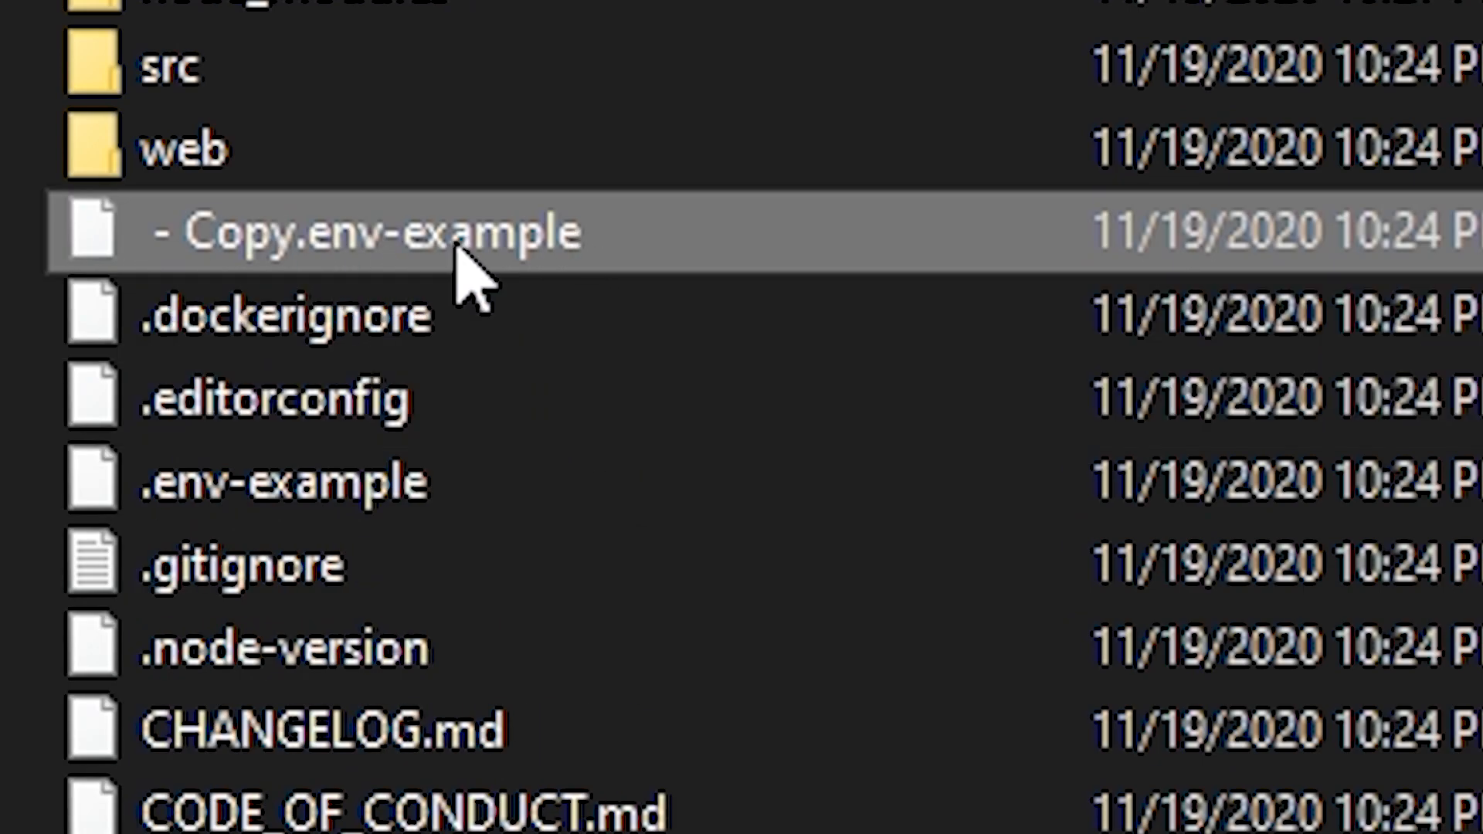
Step: Open the copied env file in a text editor and scroll through its variables
double_click(360, 232)
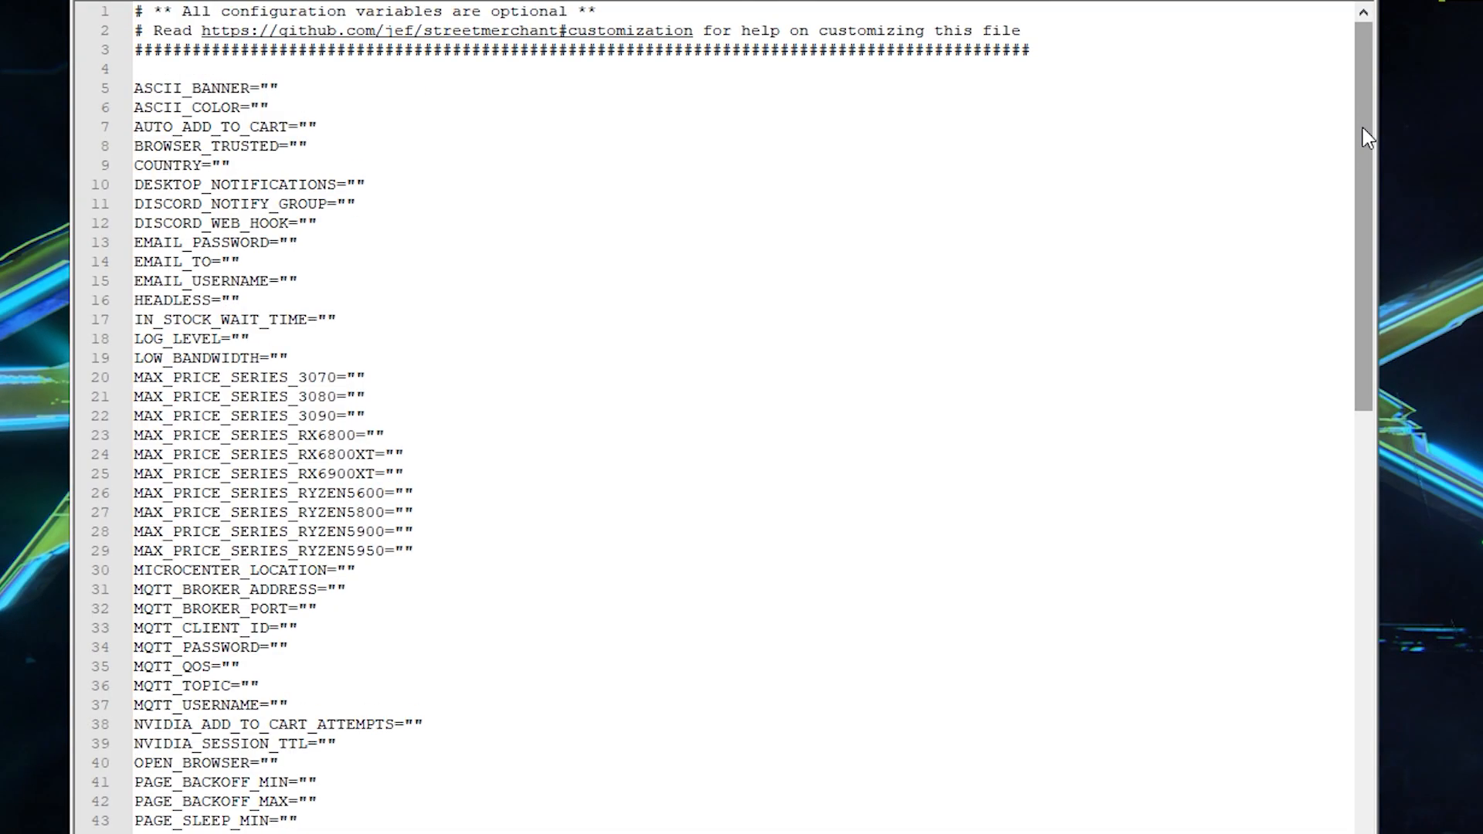
scroll(down, 3)
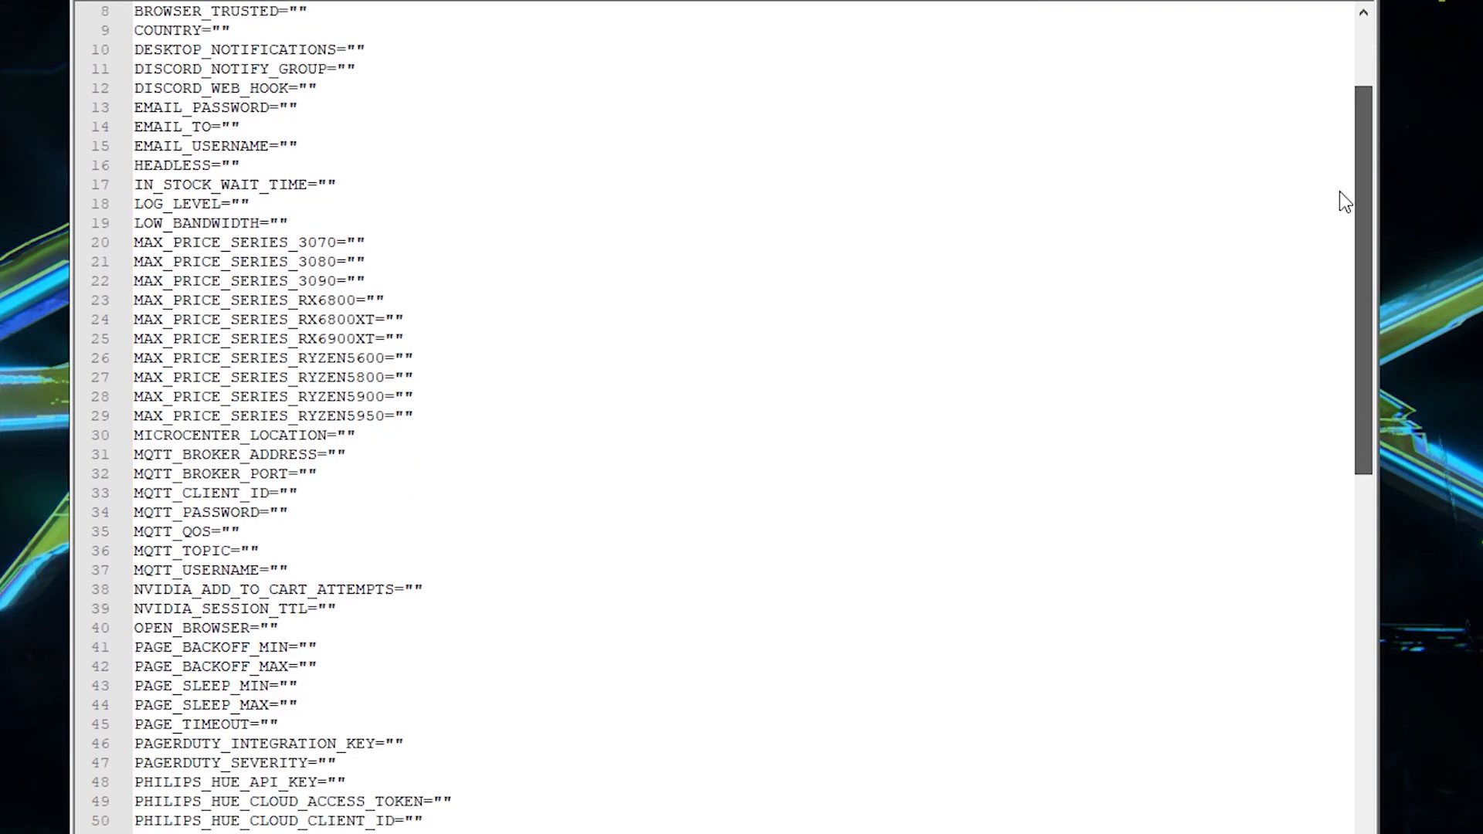
scroll(down, 3)
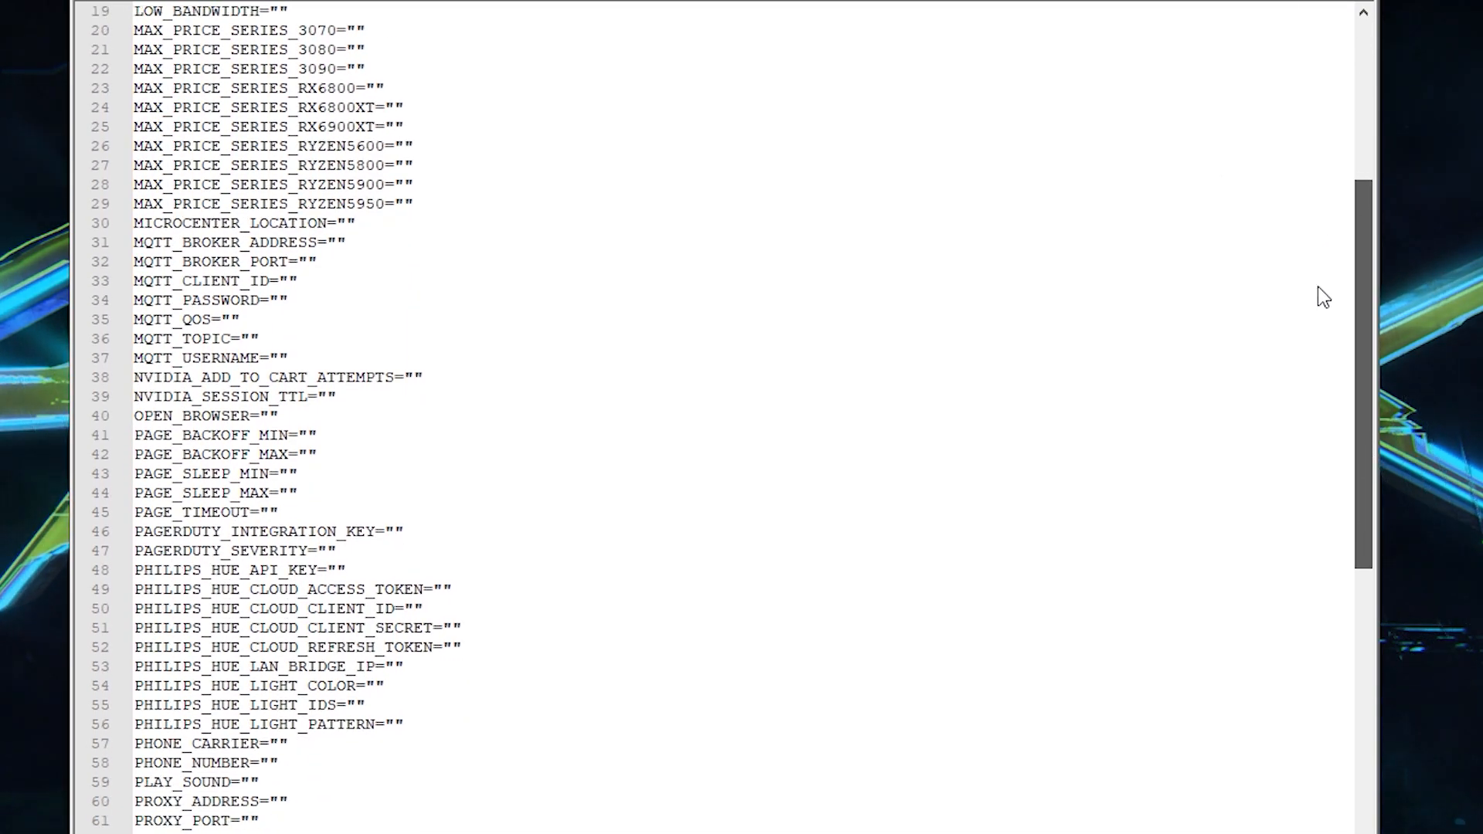